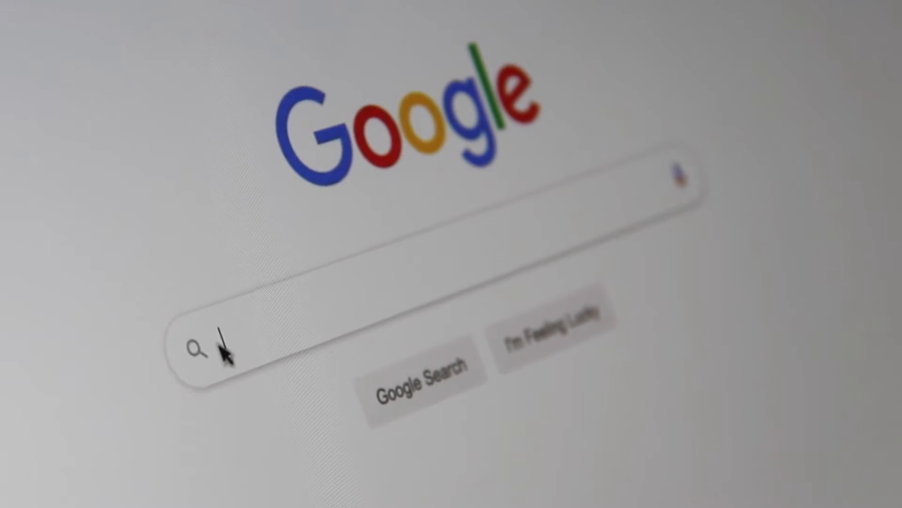
{"action": "type", "text": "Search Engine"}
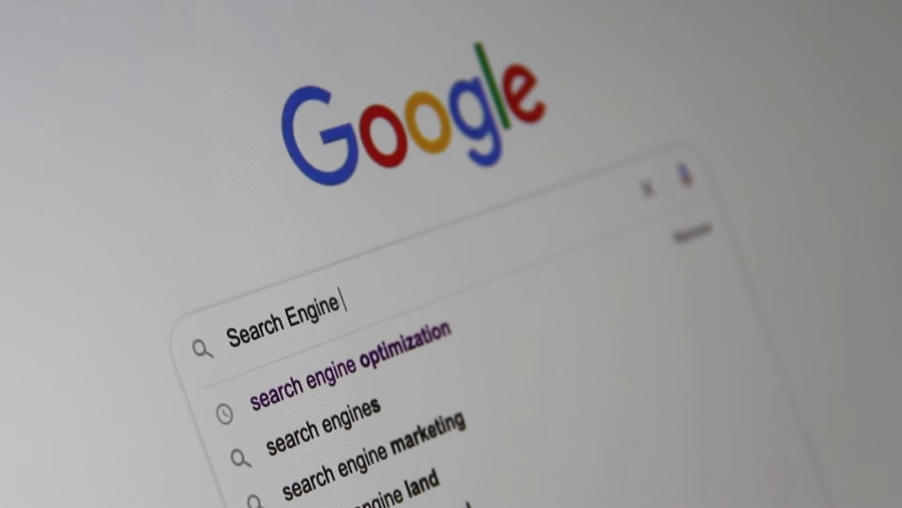
{"action": "type", "text": "Optimiz"}
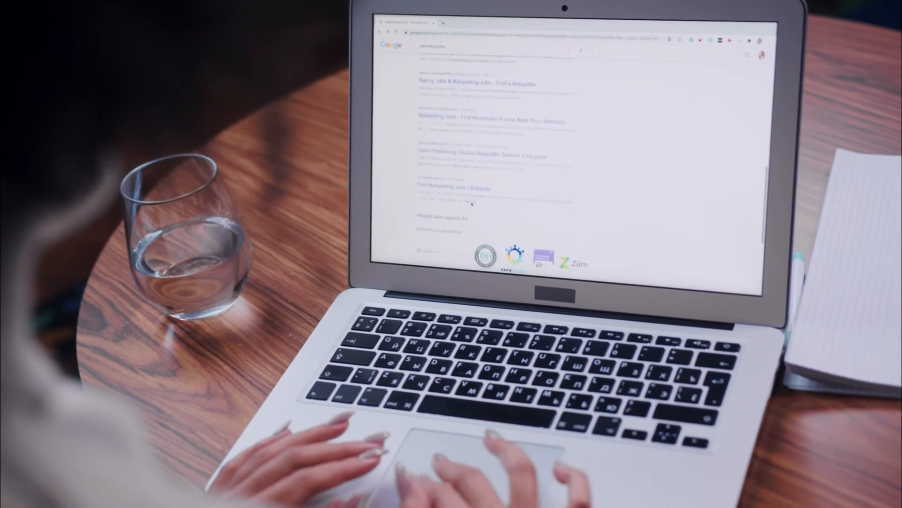
{"action": "scroll", "scroll_direction": "down", "scroll_amount": 3}
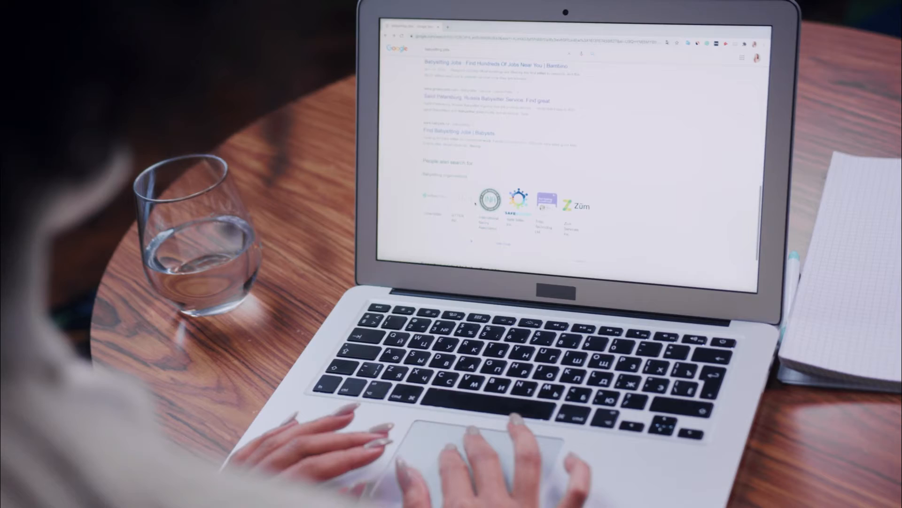
{"action": "scroll", "scroll_direction": "down", "scroll_amount": 3}
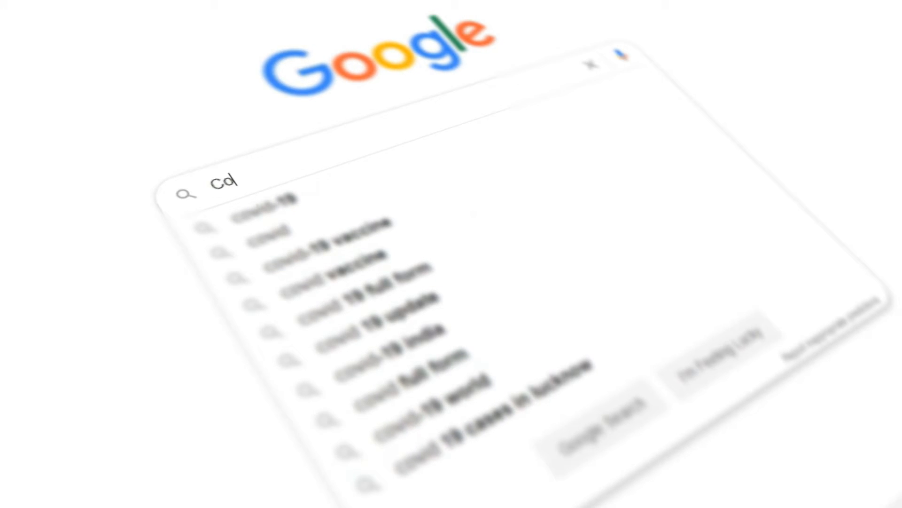
{"action": "type", "text": "ovid-19 in Asi"}
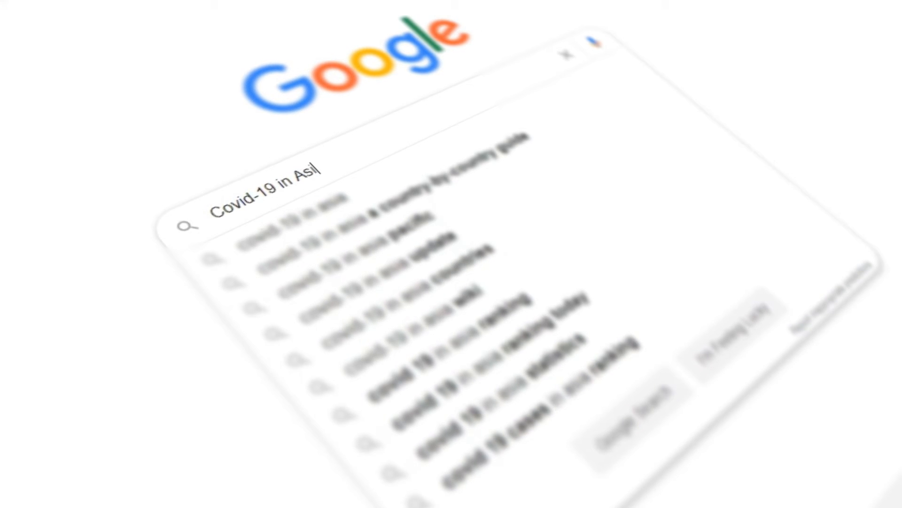
{"action": "type", "text": "a"}
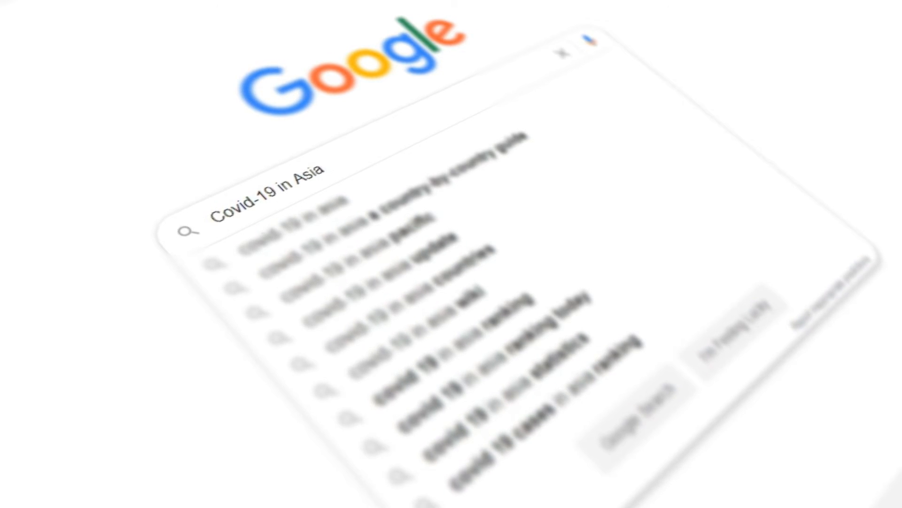